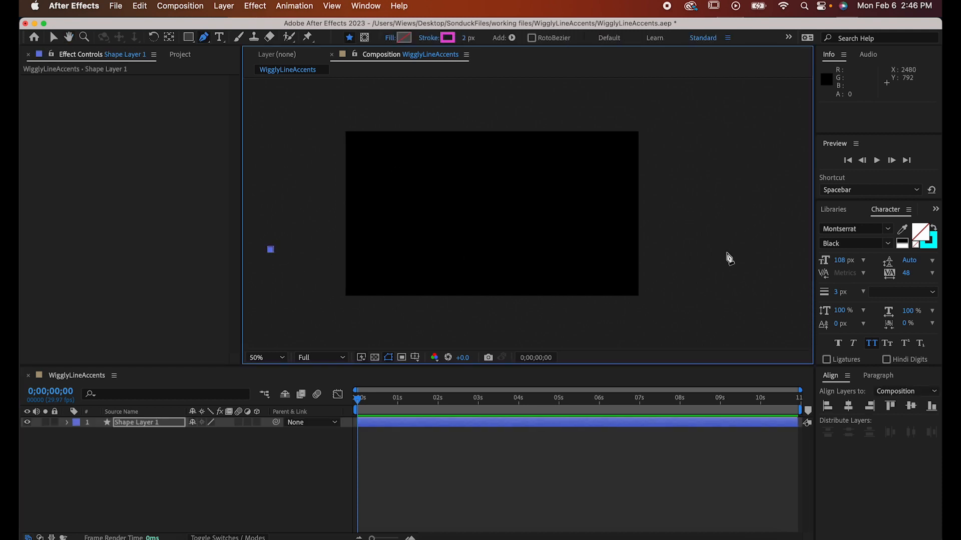
Draw a horizontal line across the middle of the black comp
{"action": "left_click_drag", "start_coordinate": [270, 249], "coordinate": [710, 249]}
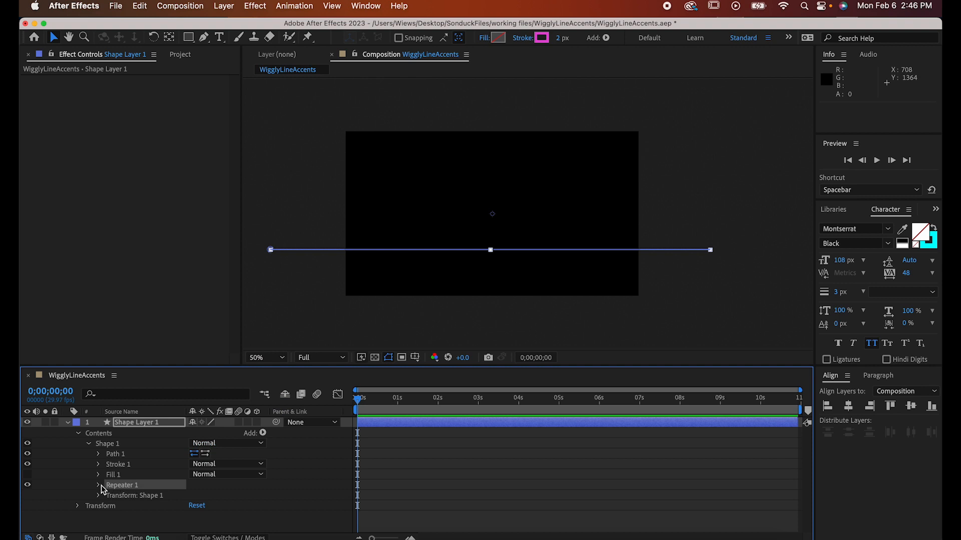
Set the Repeater to 34 copies, 106% scale and 50% start opacity
{"action": "left_click", "coordinate": [98, 485]}
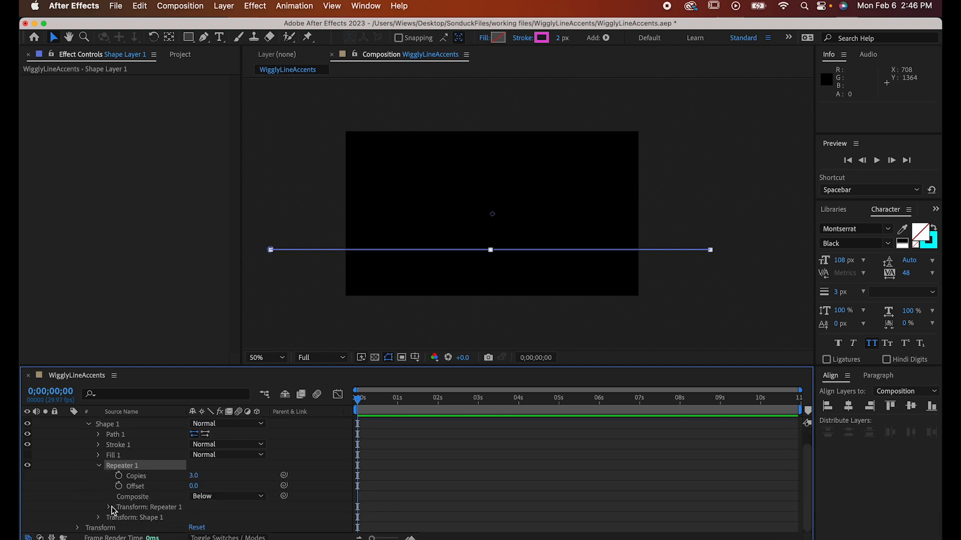
{"action": "left_click", "coordinate": [109, 506]}
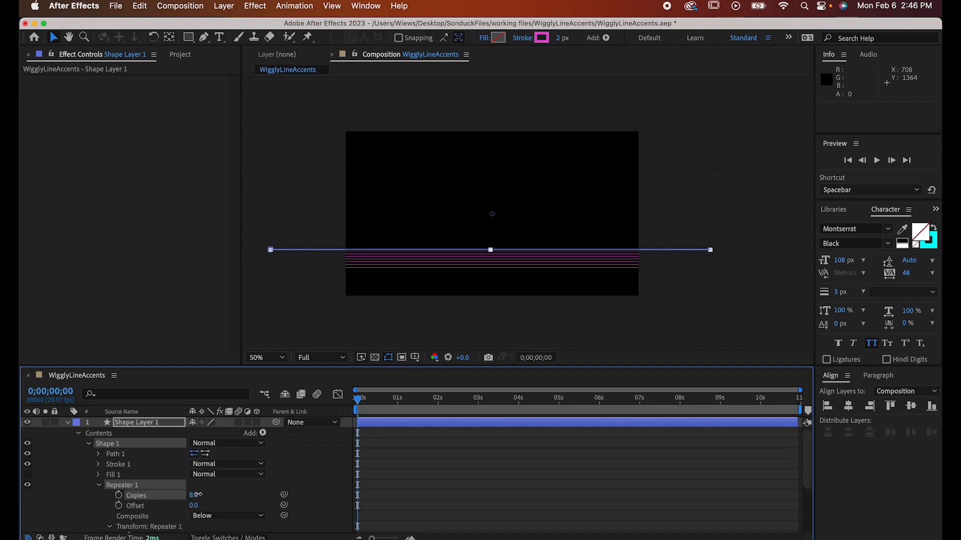
{"action": "type", "text": "34"}
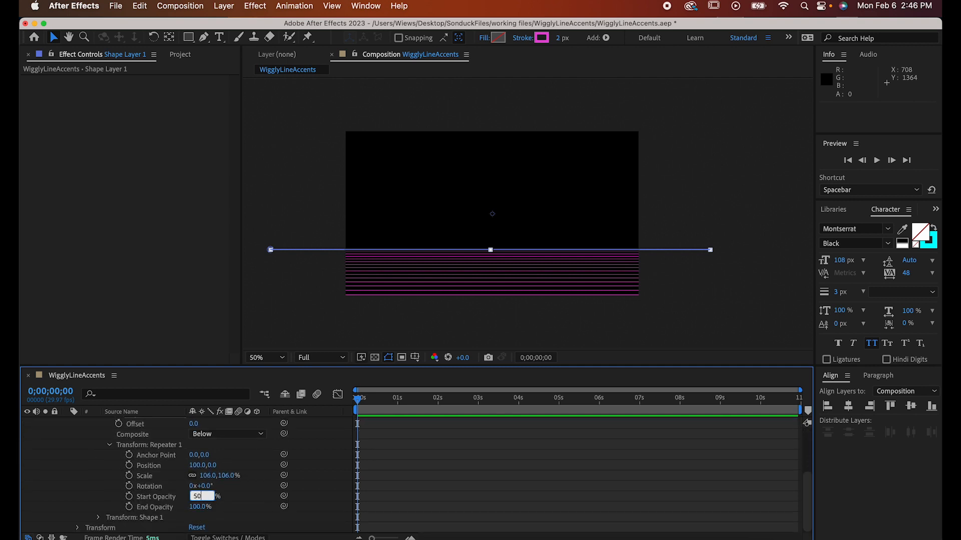
{"action": "key", "text": "Enter"}
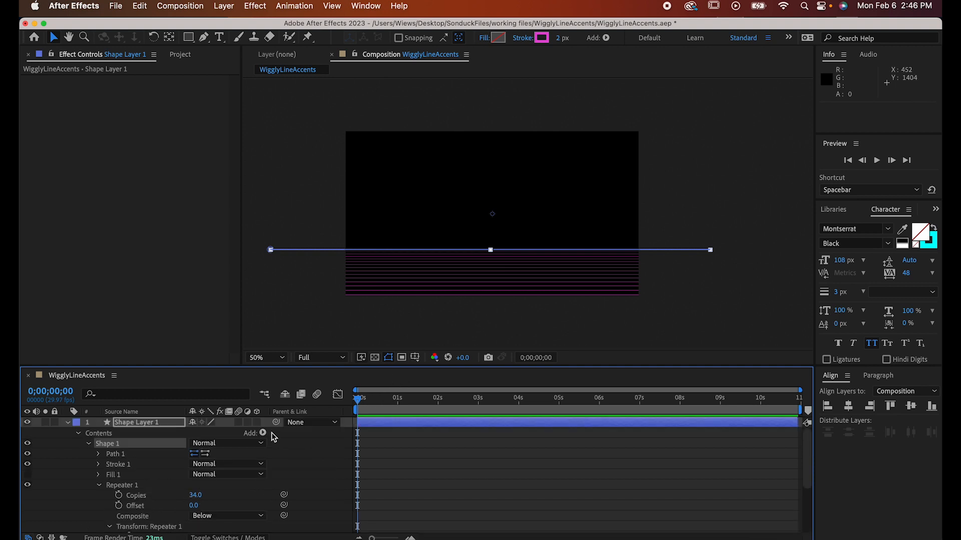
Add Wiggle Paths with size 160, detail 20, smooth points and 0.5 wiggles/second
{"action": "left_click", "coordinate": [264, 433]}
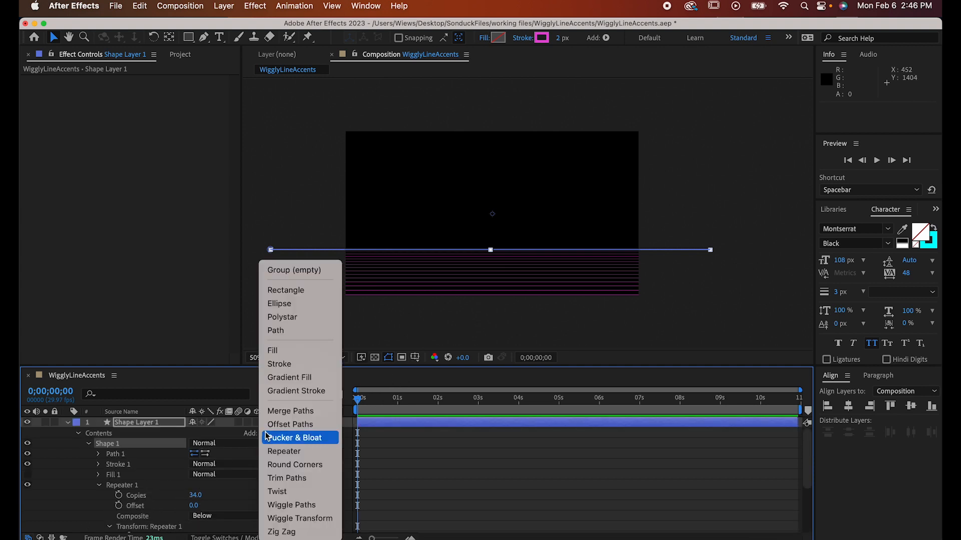
{"action": "left_click", "coordinate": [291, 505]}
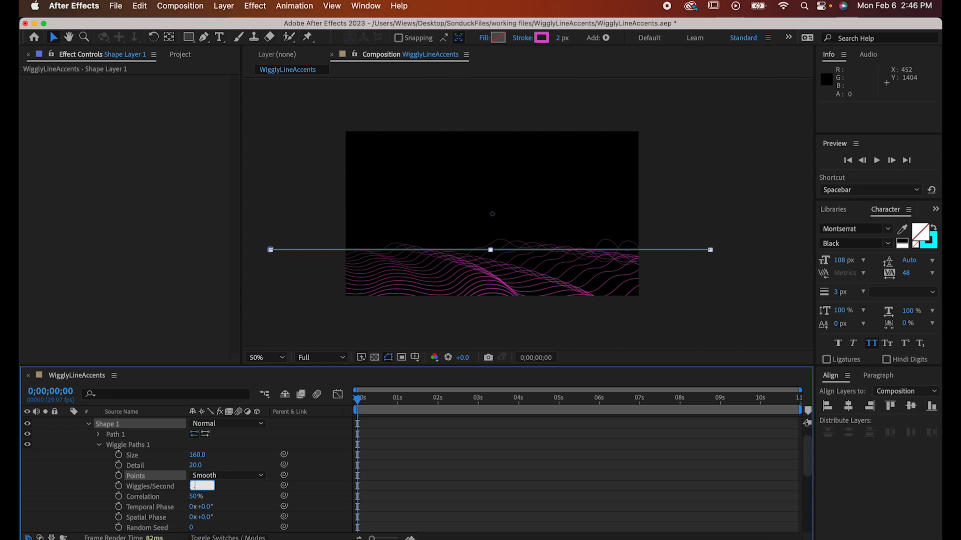
{"action": "type", "text": "0.5"}
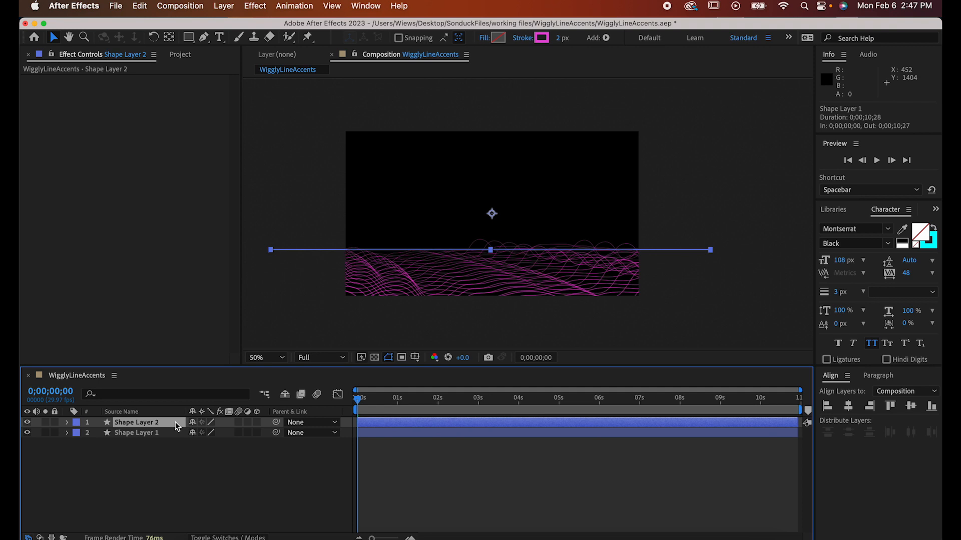
Flip the duplicated Shape Layer 2 vertically to mirror the waves along the top
{"action": "left_click", "coordinate": [223, 6]}
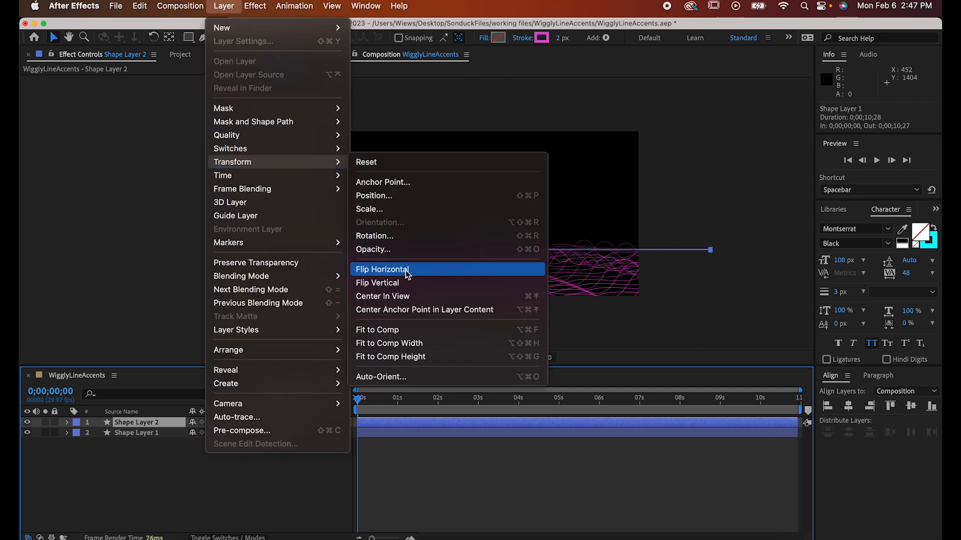
{"action": "left_click", "coordinate": [382, 270]}
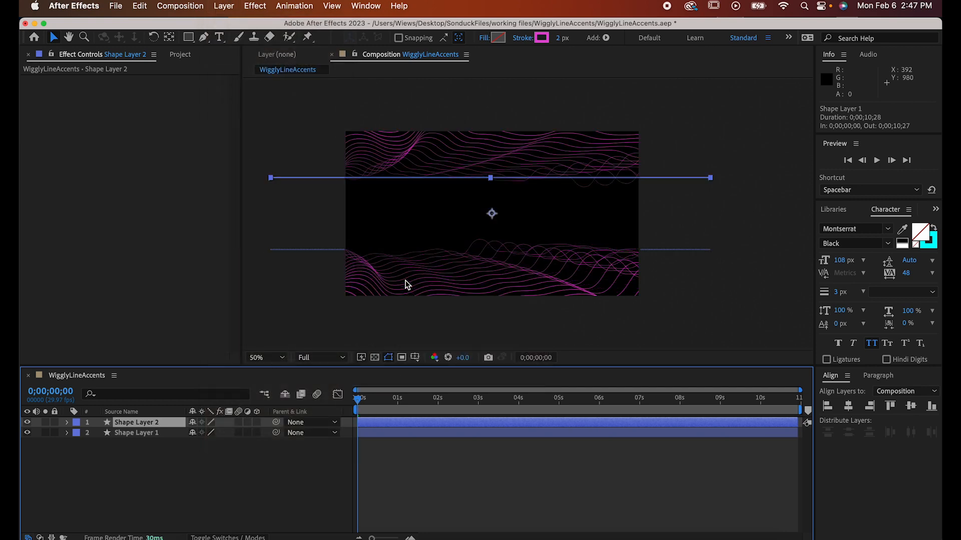
{"action": "mouse_move", "coordinate": [232, 434]}
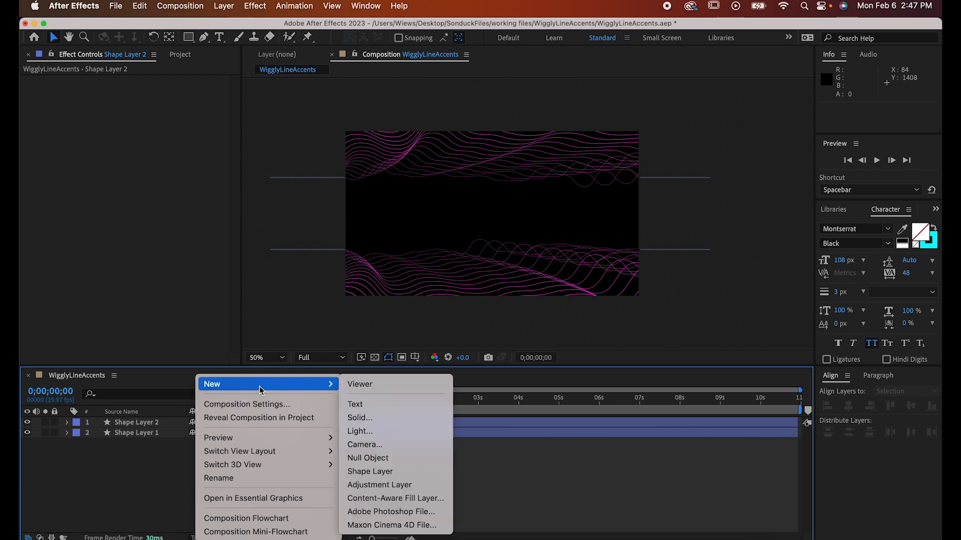
Create an adjustment layer above the wave layers and apply Optics Compensation
{"action": "left_click", "coordinate": [379, 485]}
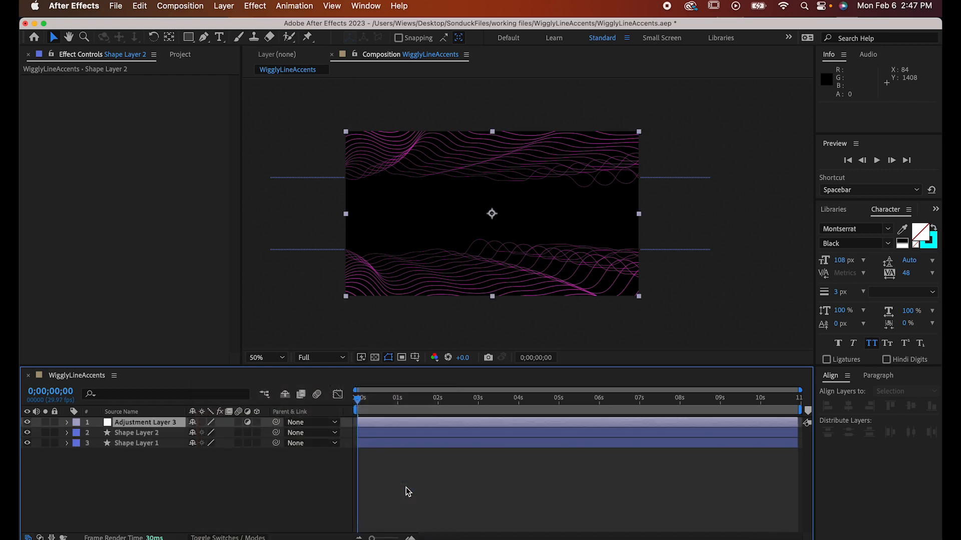
{"action": "left_click", "coordinate": [255, 6]}
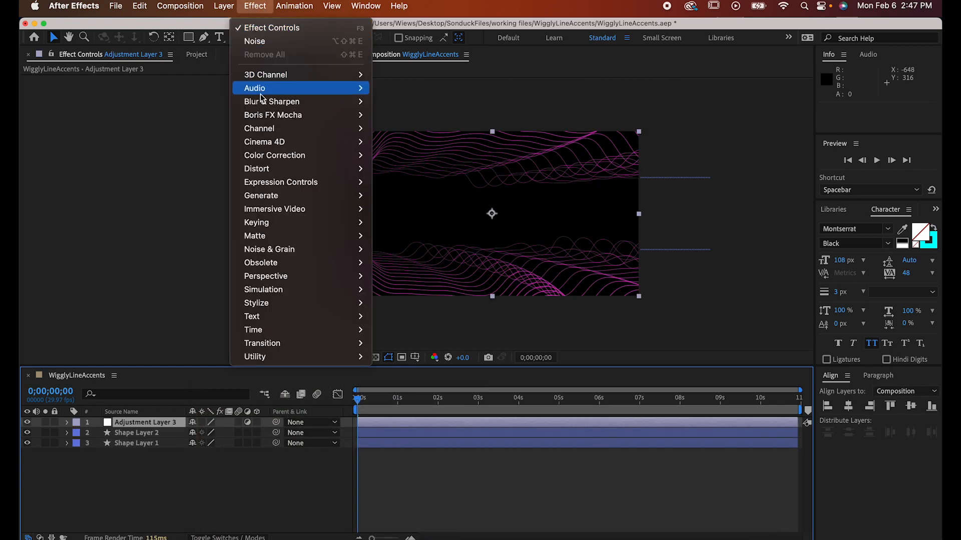
{"action": "mouse_move", "coordinate": [264, 169]}
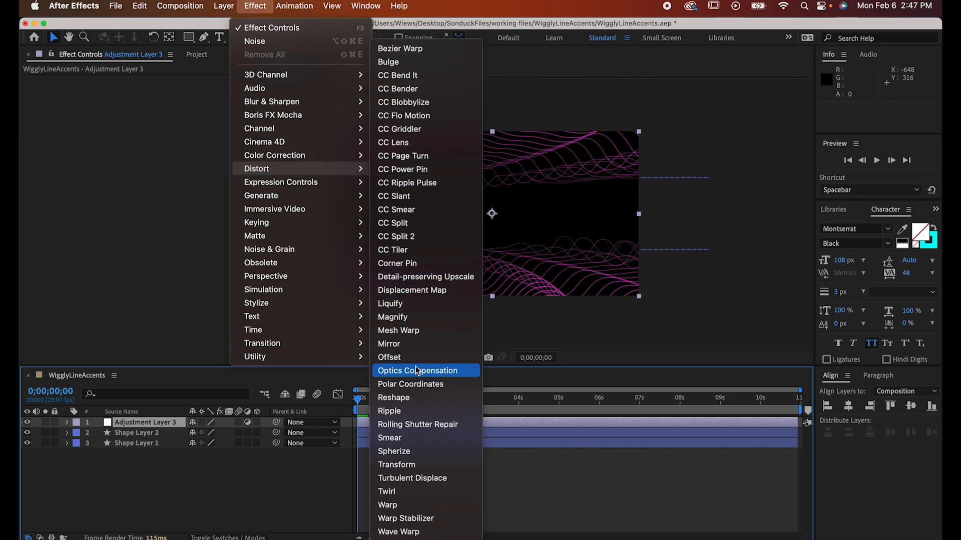
{"action": "left_click", "coordinate": [418, 370]}
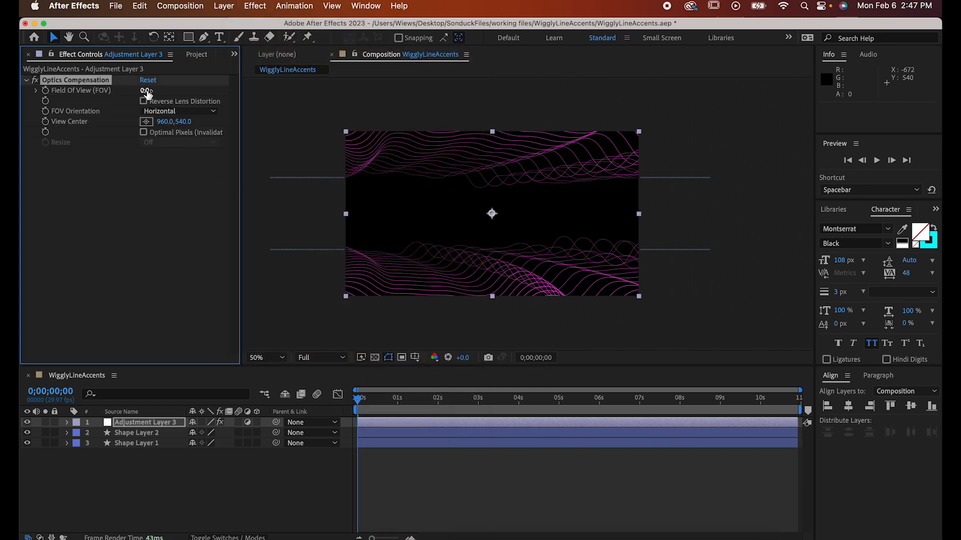